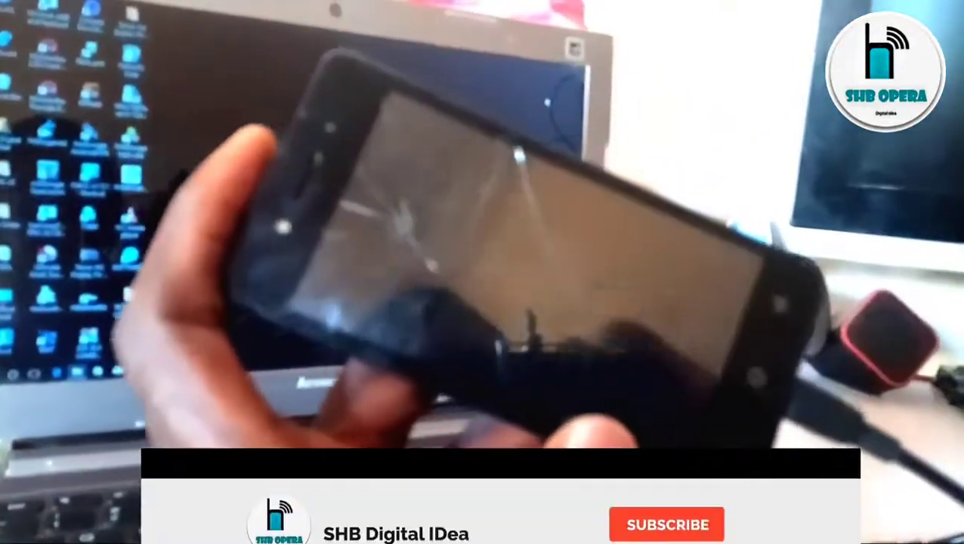
Open the TECNO W2 LCD FIX 1000% folder and check a firmware folder's details
{"action": "left_click", "coordinate": [667, 525]}
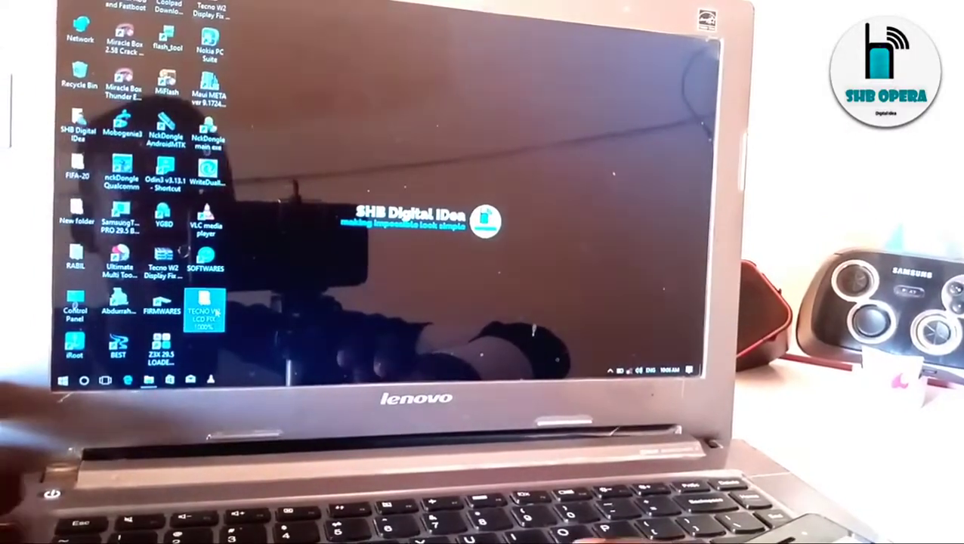
{"action": "double_click", "coordinate": [200, 306]}
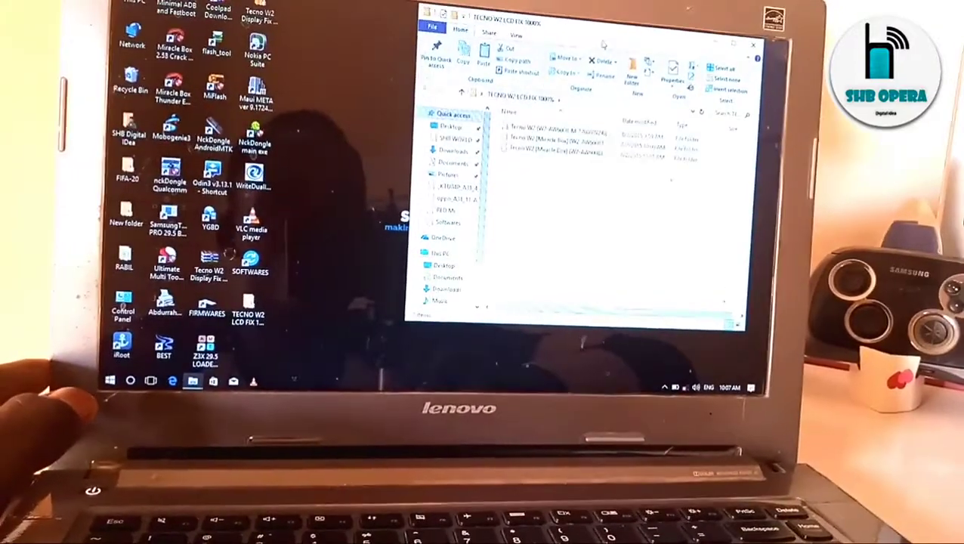
{"action": "left_click", "coordinate": [559, 158]}
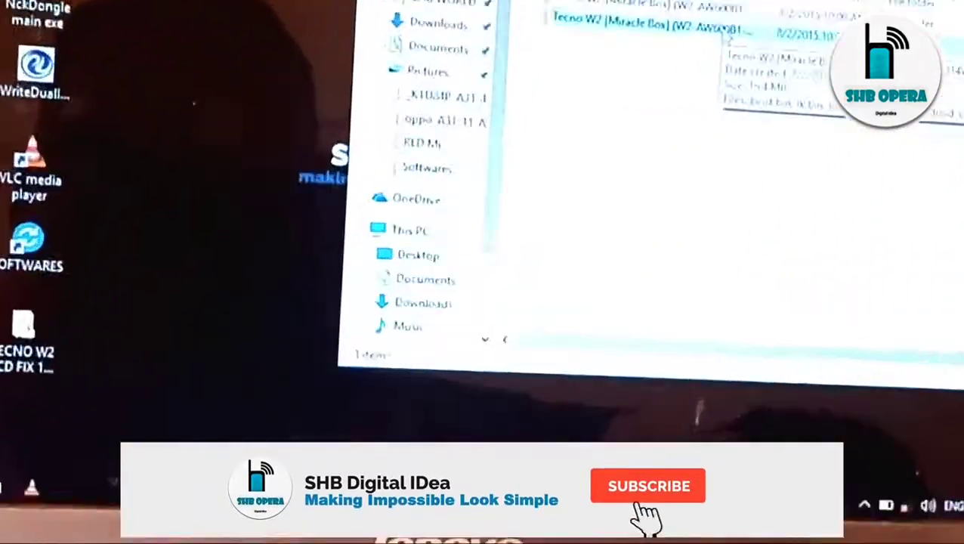
{"action": "left_click", "coordinate": [648, 486]}
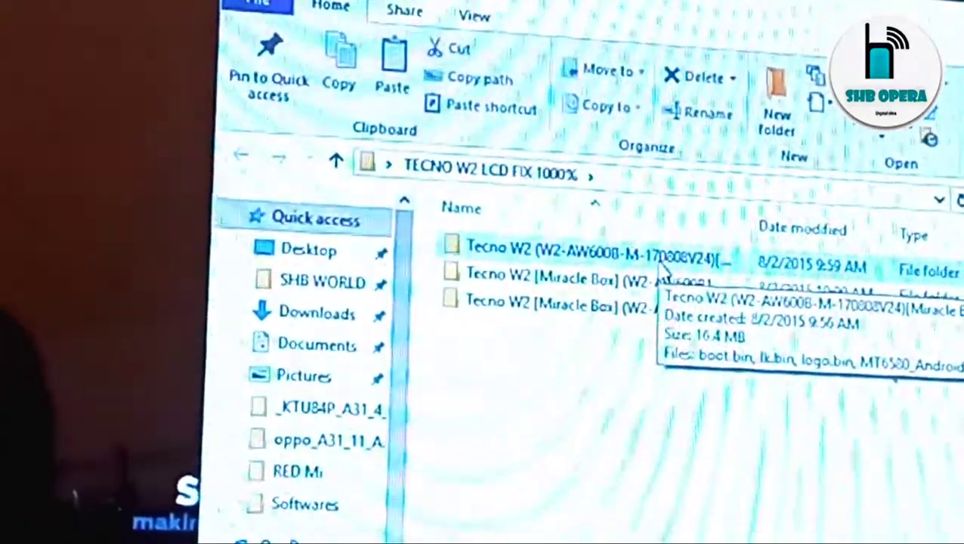
Look over the three Tecno W2 firmware folders and open the first one
{"action": "left_click", "coordinate": [593, 254]}
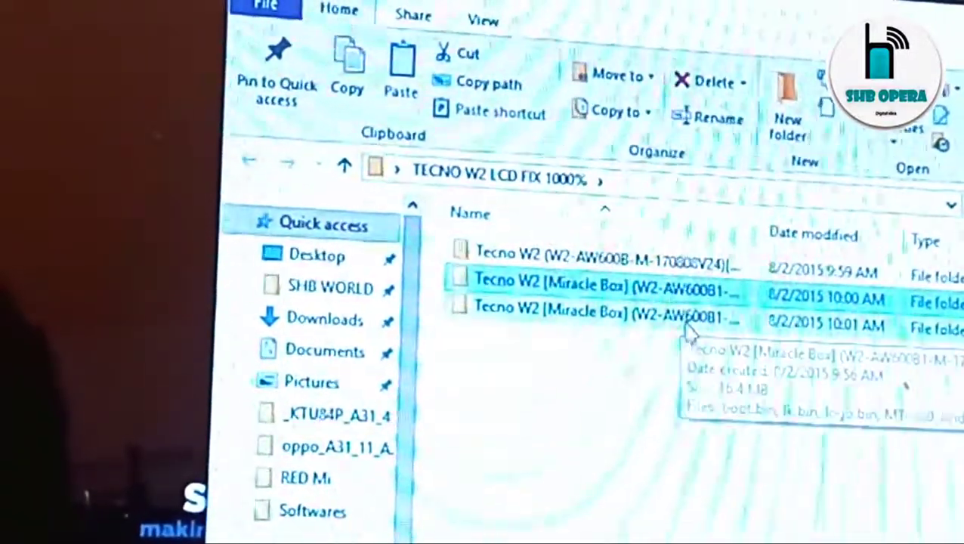
{"action": "left_click", "coordinate": [597, 316]}
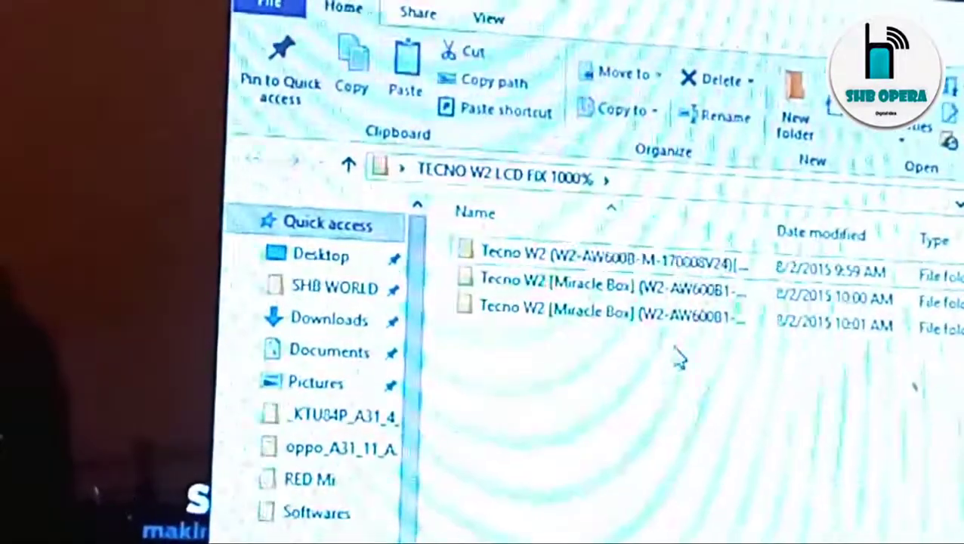
{"action": "left_click", "coordinate": [605, 255]}
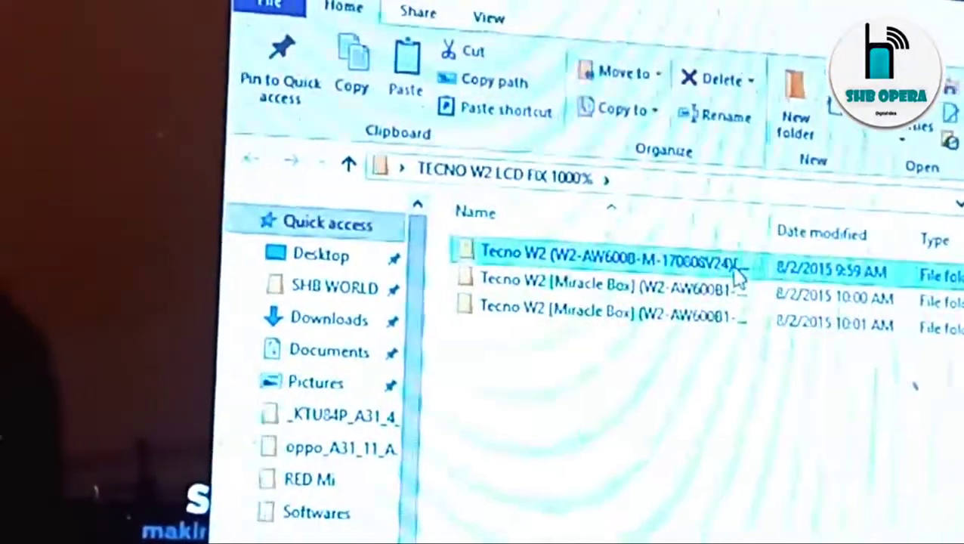
{"action": "double_click", "coordinate": [604, 256]}
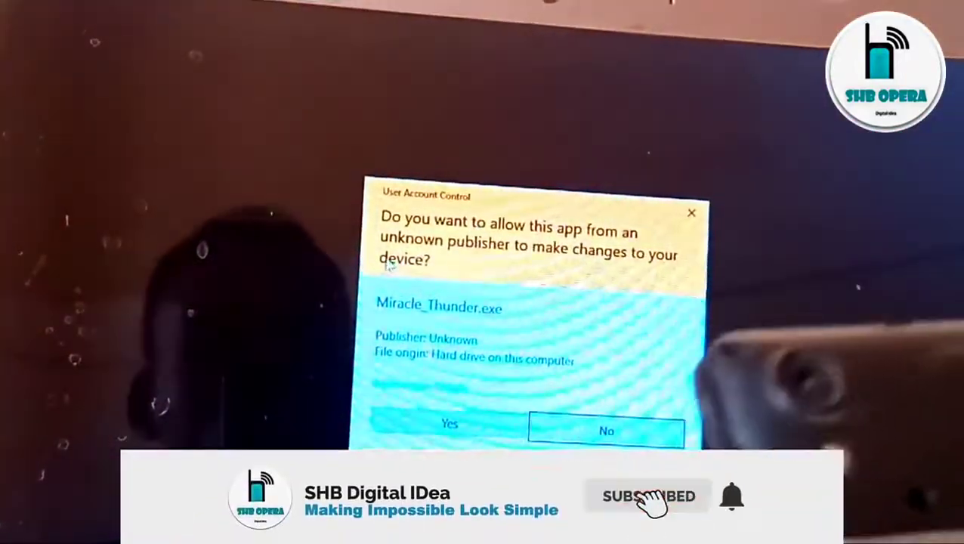
Allow Miracle Thunder to run, set 8th Boot (MT65xx & MT67xx/8127), and browse for firmware
{"action": "left_click", "coordinate": [606, 431]}
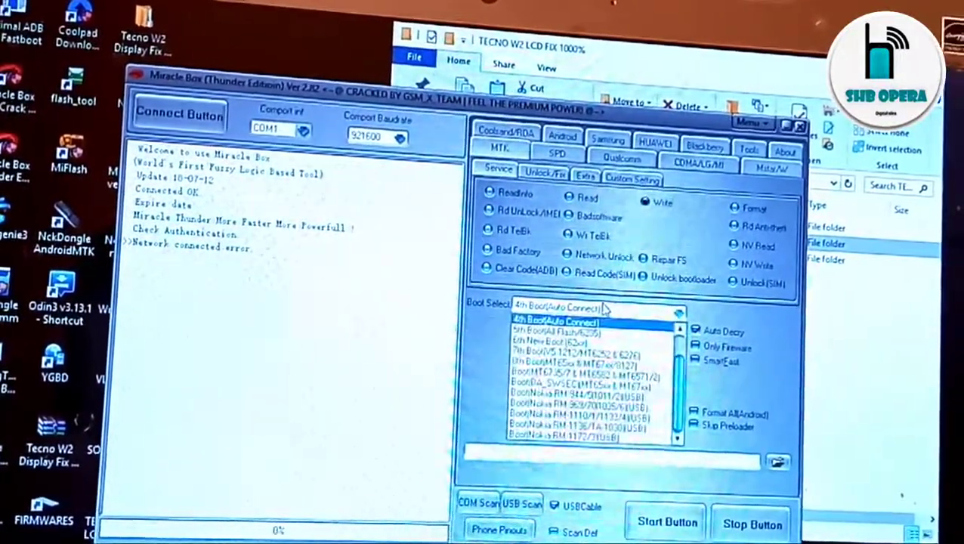
{"action": "left_click", "coordinate": [582, 367]}
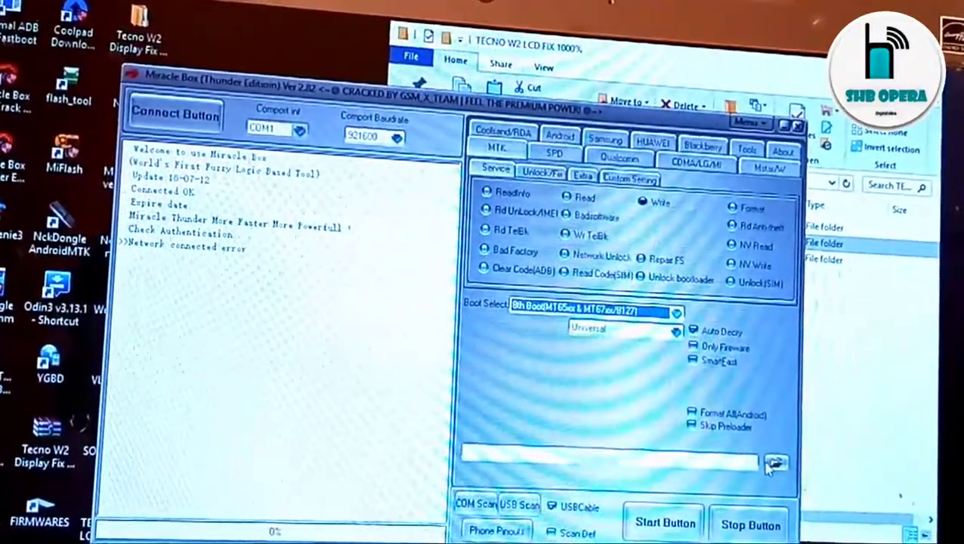
{"action": "left_click", "coordinate": [778, 463]}
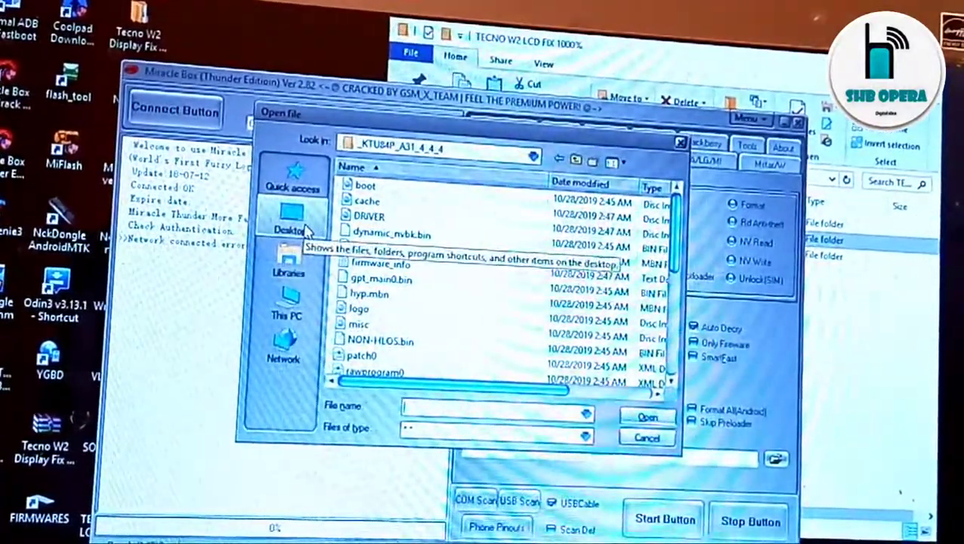
Load MT6580_Android_scatter from the first Tecno W2 folder in TECNO W2 LCD FIX 1000%
{"action": "left_click", "coordinate": [294, 219]}
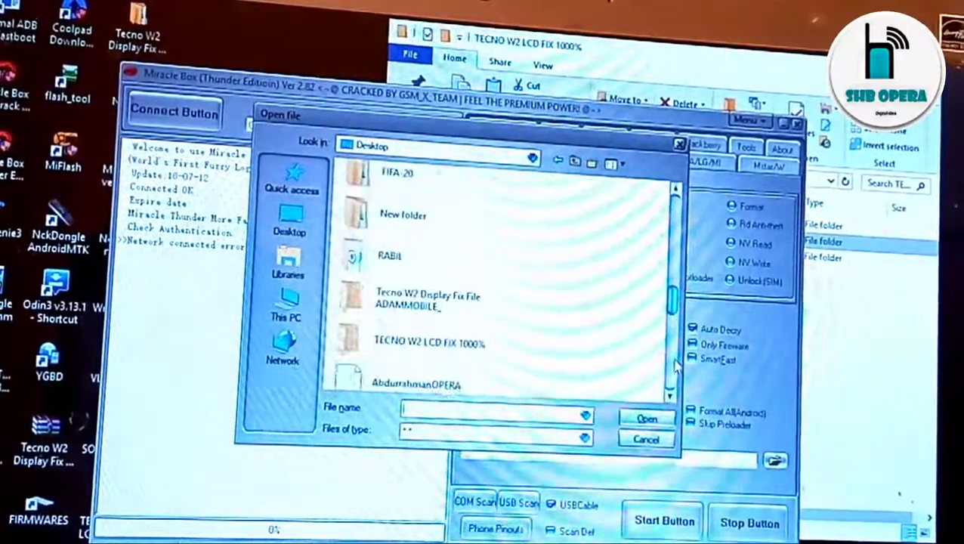
{"action": "scroll", "scroll_direction": "down", "scroll_amount": 3}
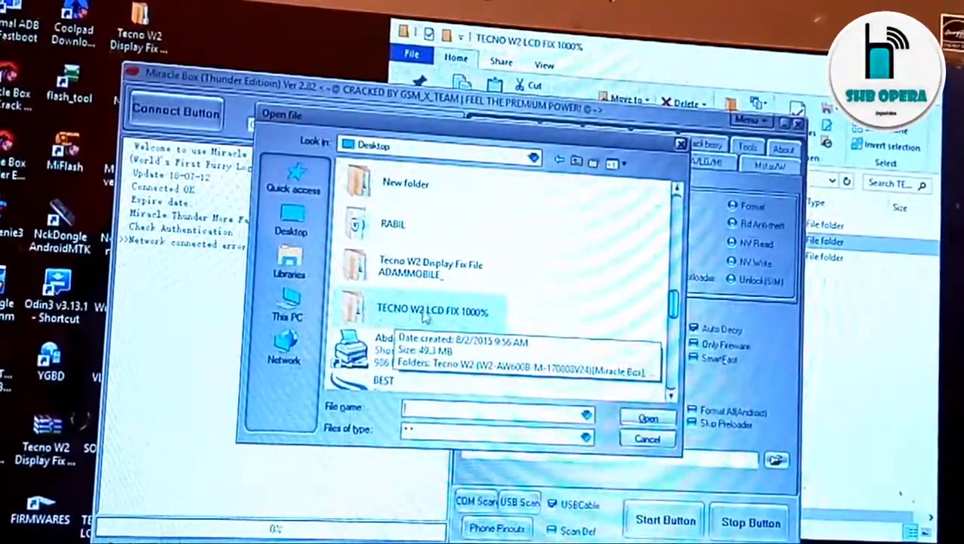
{"action": "left_click", "coordinate": [423, 311]}
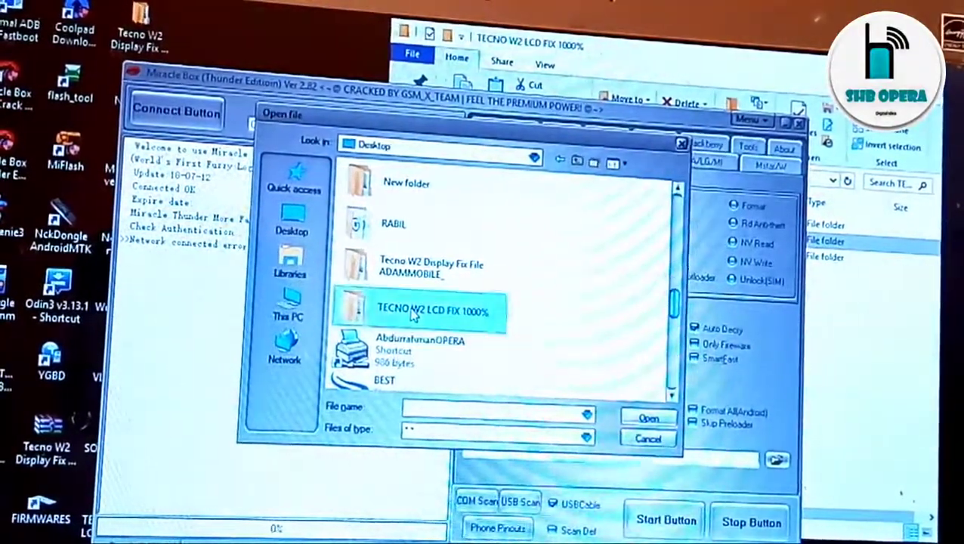
{"action": "double_click", "coordinate": [417, 310]}
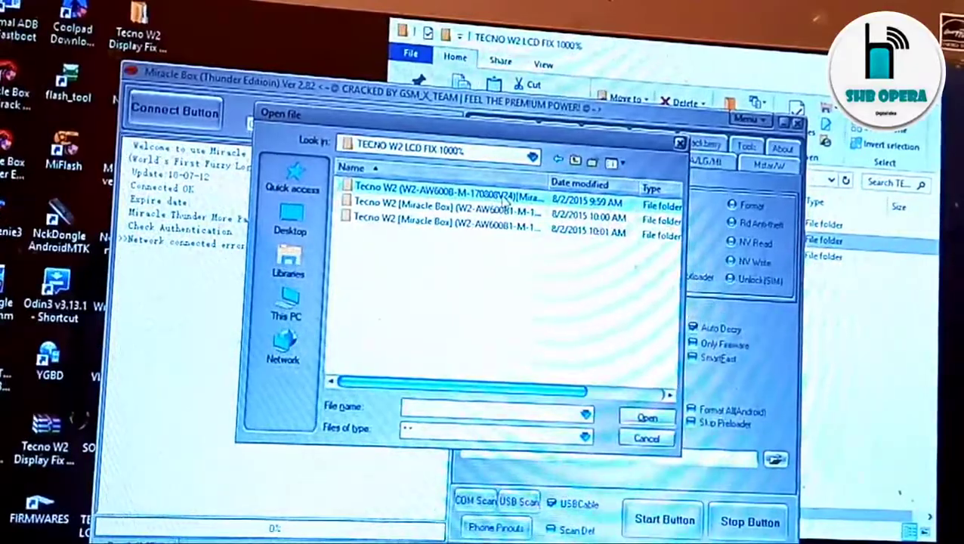
{"action": "double_click", "coordinate": [438, 187]}
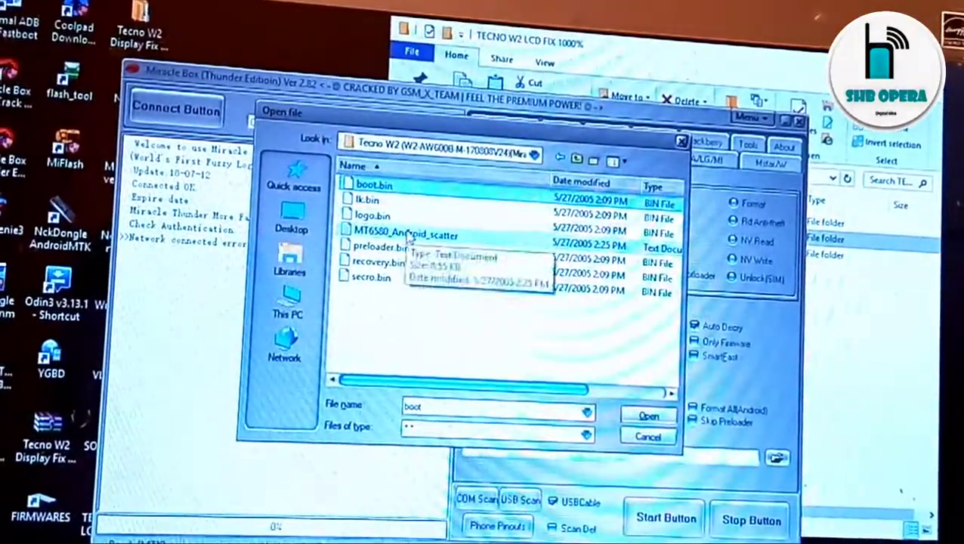
{"action": "left_click", "coordinate": [400, 234]}
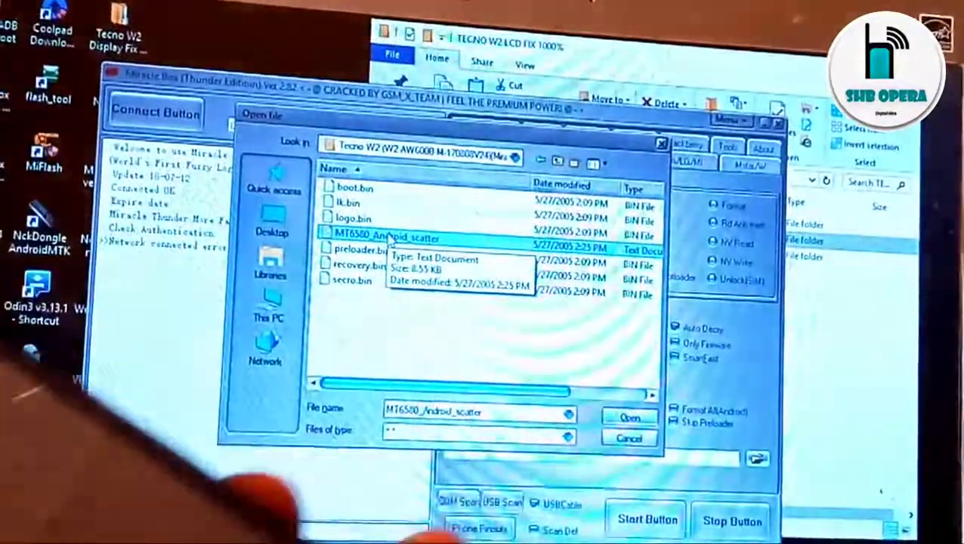
{"action": "left_click", "coordinate": [630, 417]}
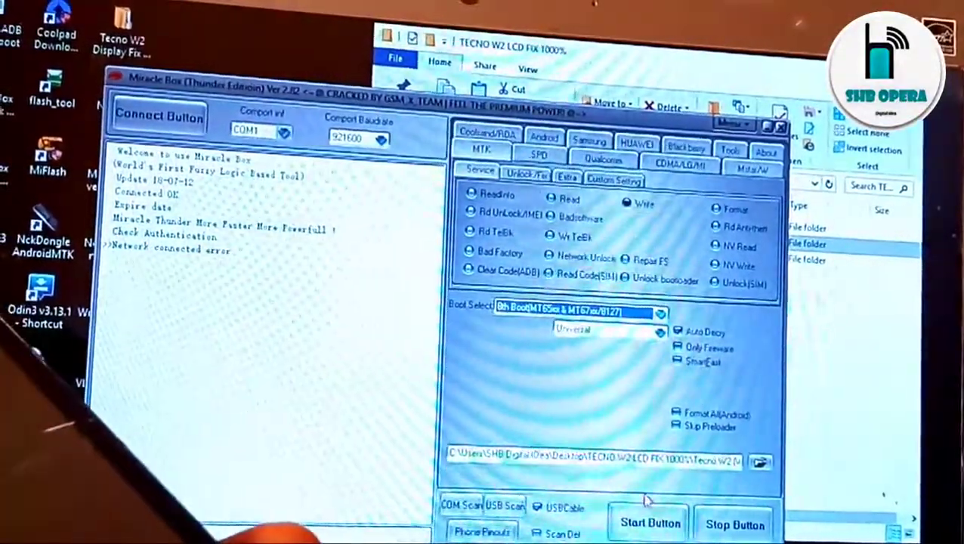
Start writing and confirm preloader, lk, boot, recovery, logo and secro partitions
{"action": "left_click", "coordinate": [648, 523]}
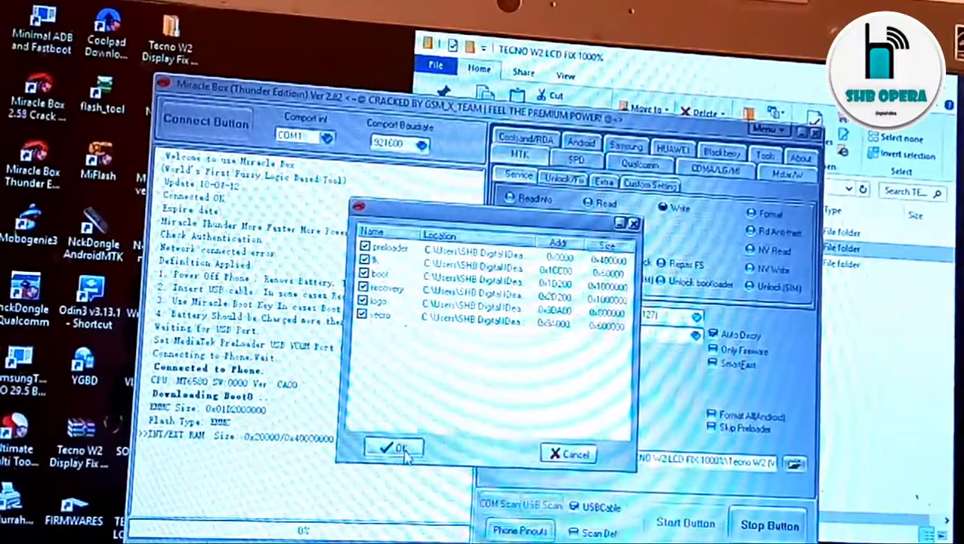
{"action": "left_click", "coordinate": [393, 449]}
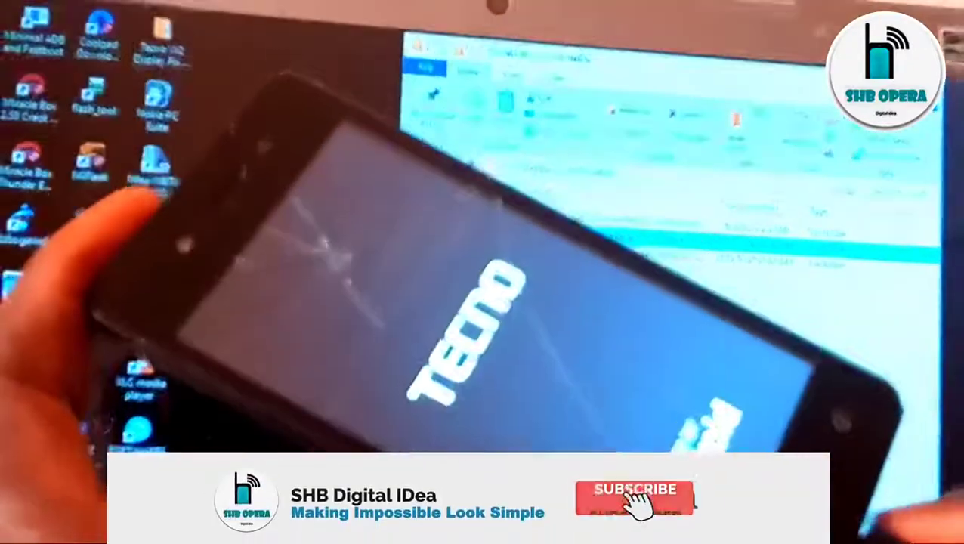
Dismiss the finished flash and close Miracle Box, back to the firmware folder
{"action": "left_click", "coordinate": [635, 499]}
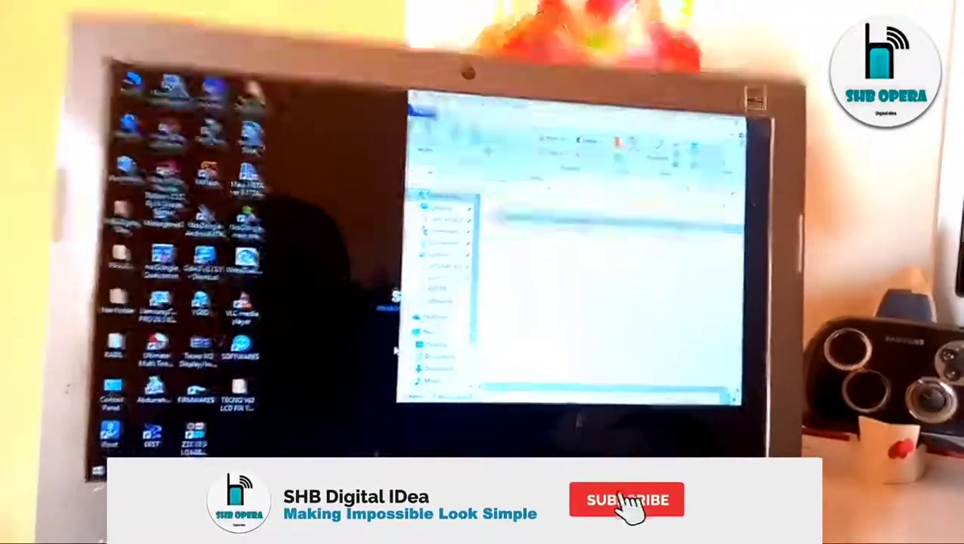
{"action": "left_click", "coordinate": [627, 500]}
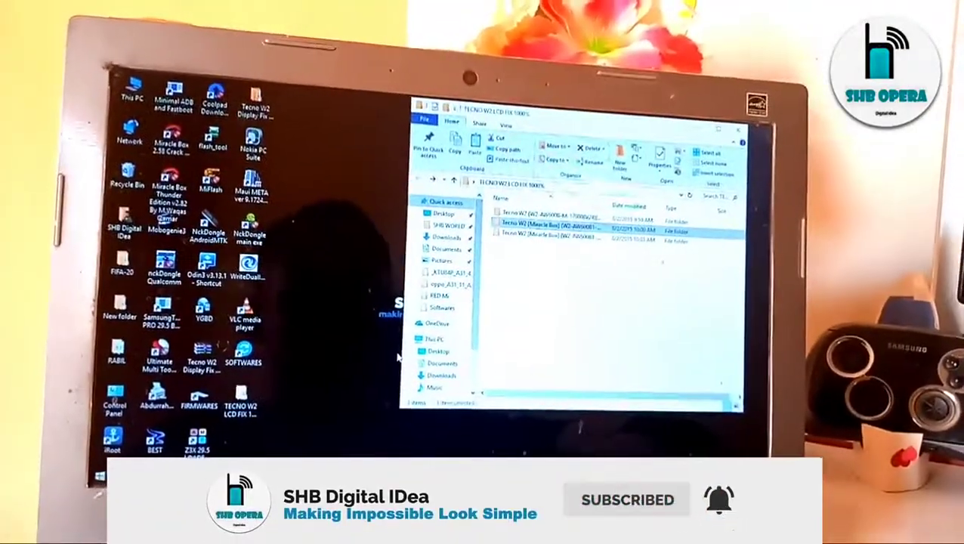